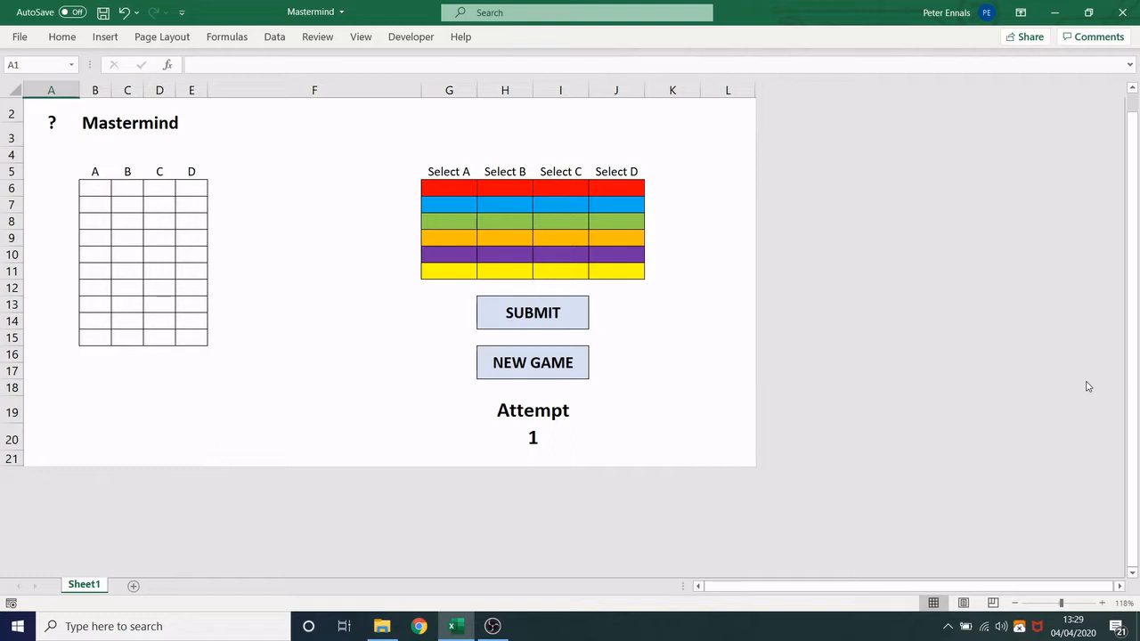
mouse_move(991, 388)
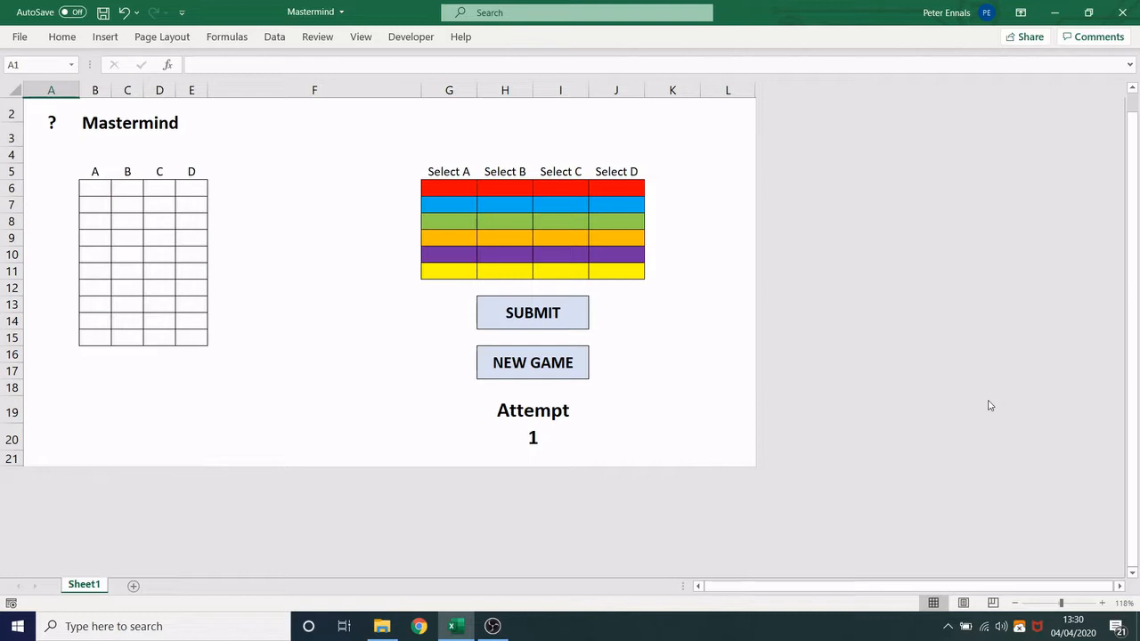
mouse_move(1001, 366)
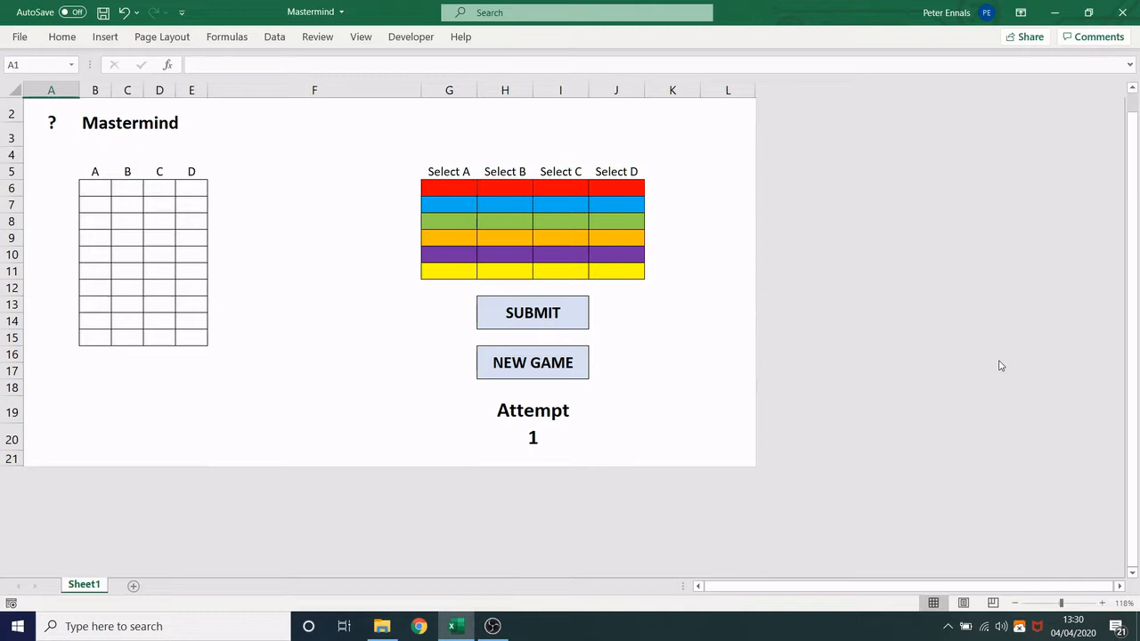
mouse_move(444, 183)
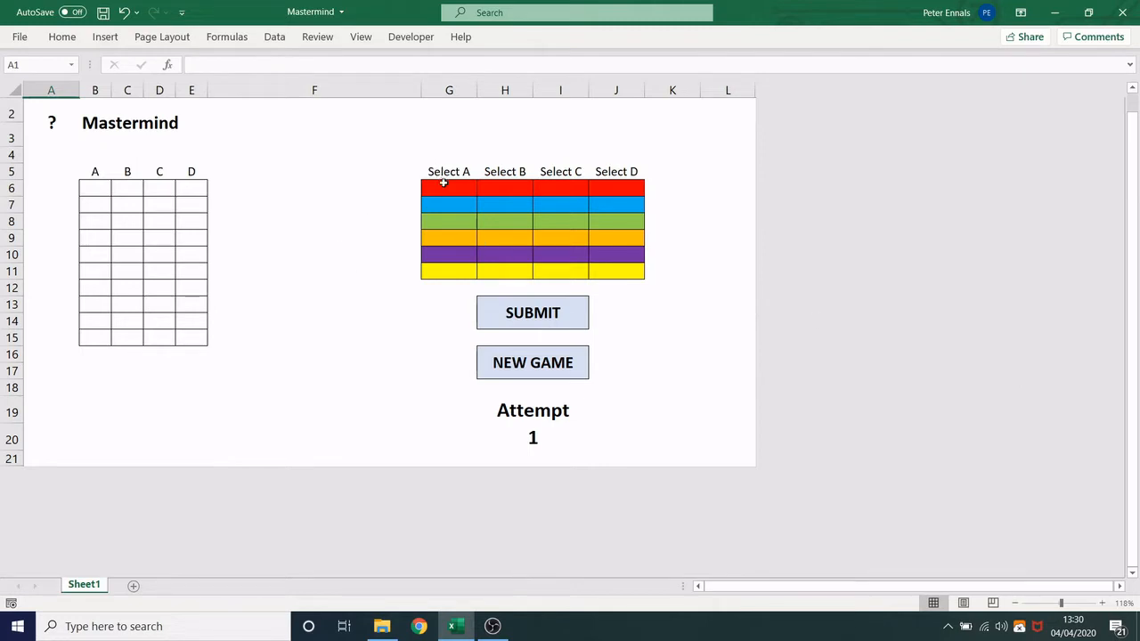
mouse_move(151, 156)
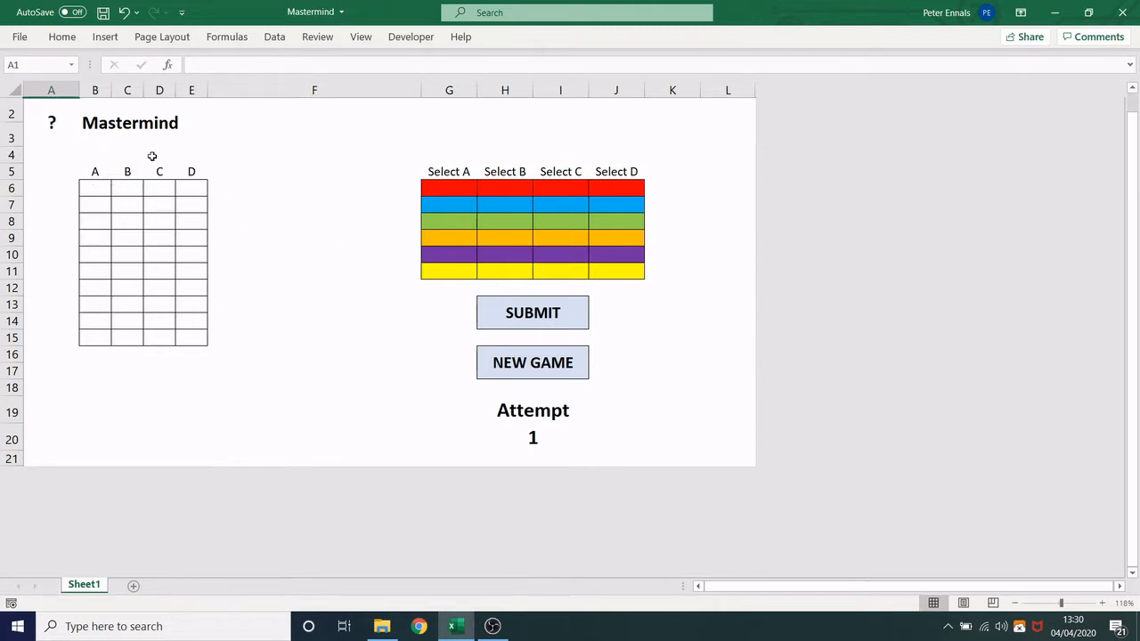
mouse_move(193, 260)
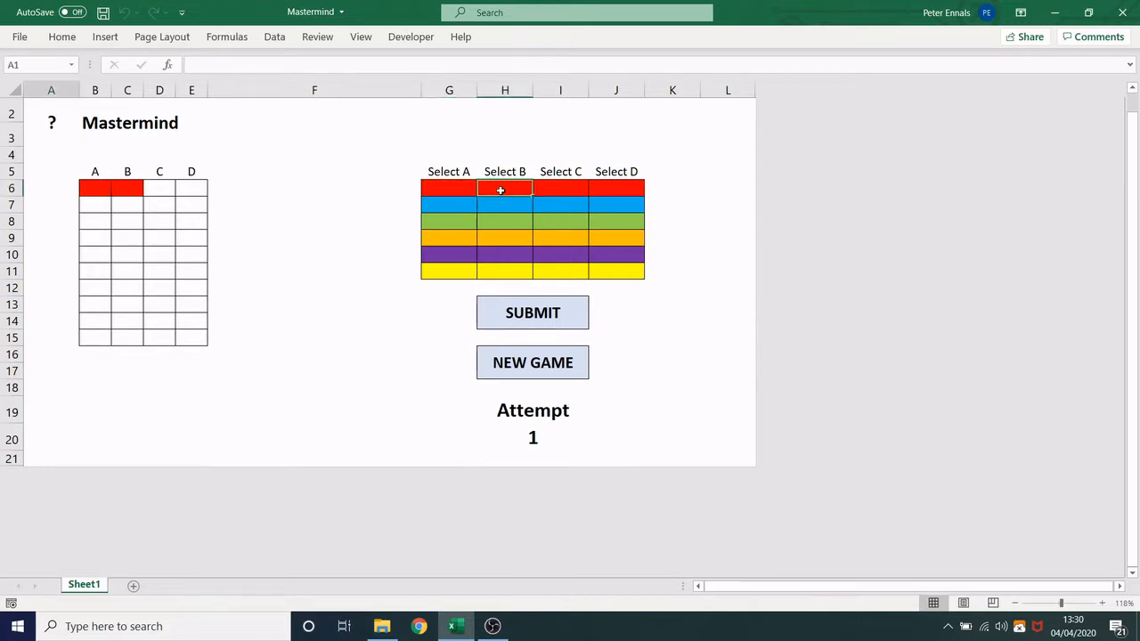
Submit the first guess red, red, blue, blue, scoring 1 colour match, 1 in position.
click(615, 203)
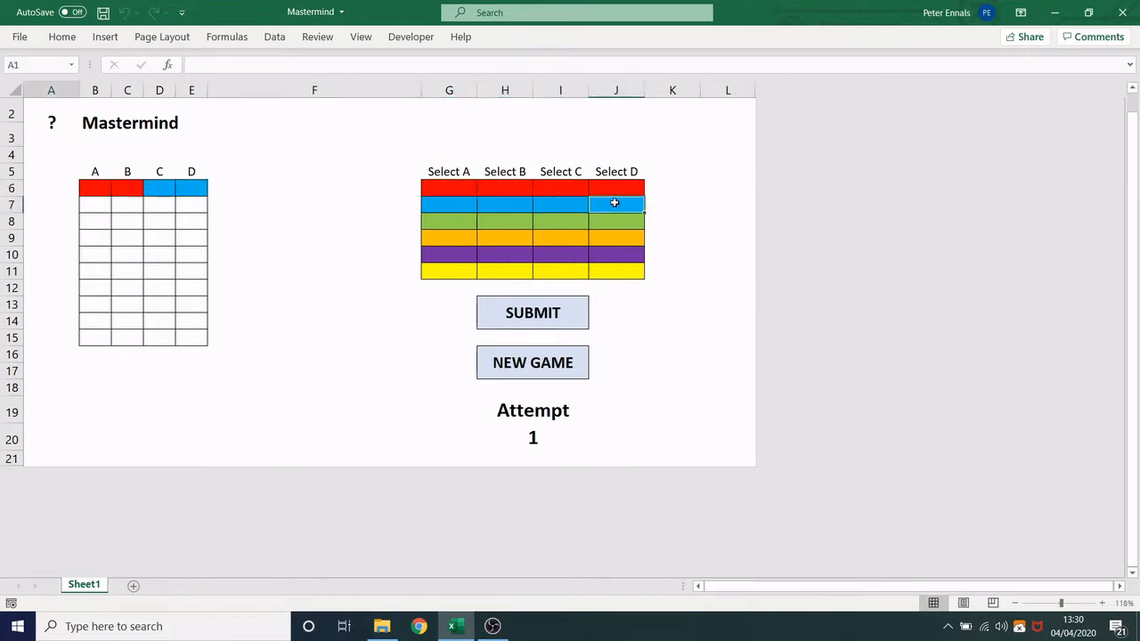
click(533, 314)
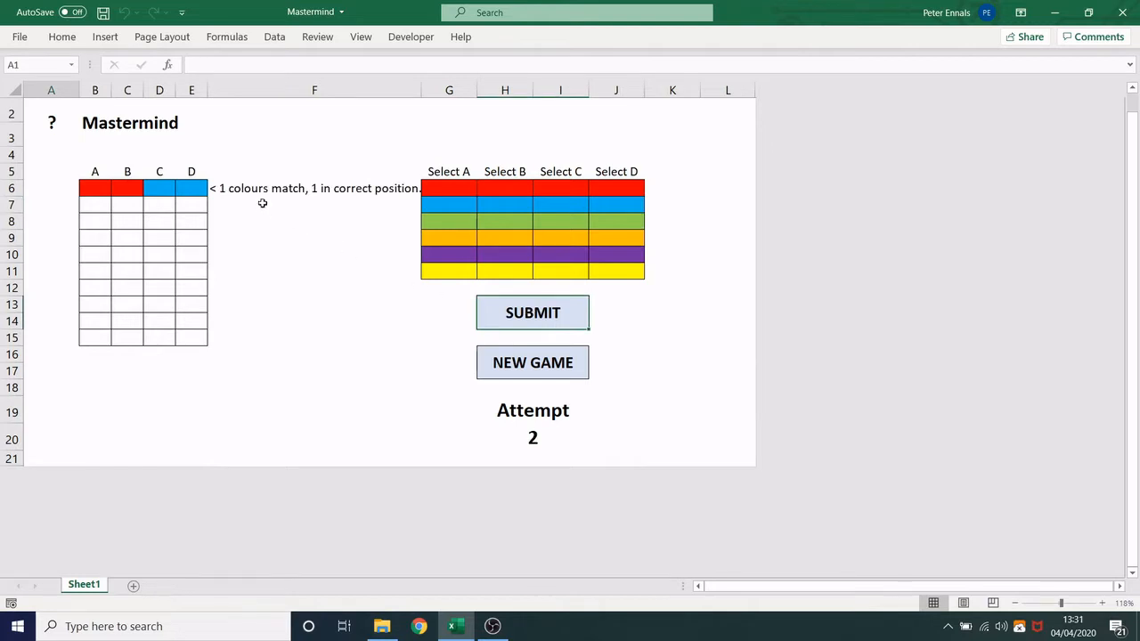
mouse_move(351, 206)
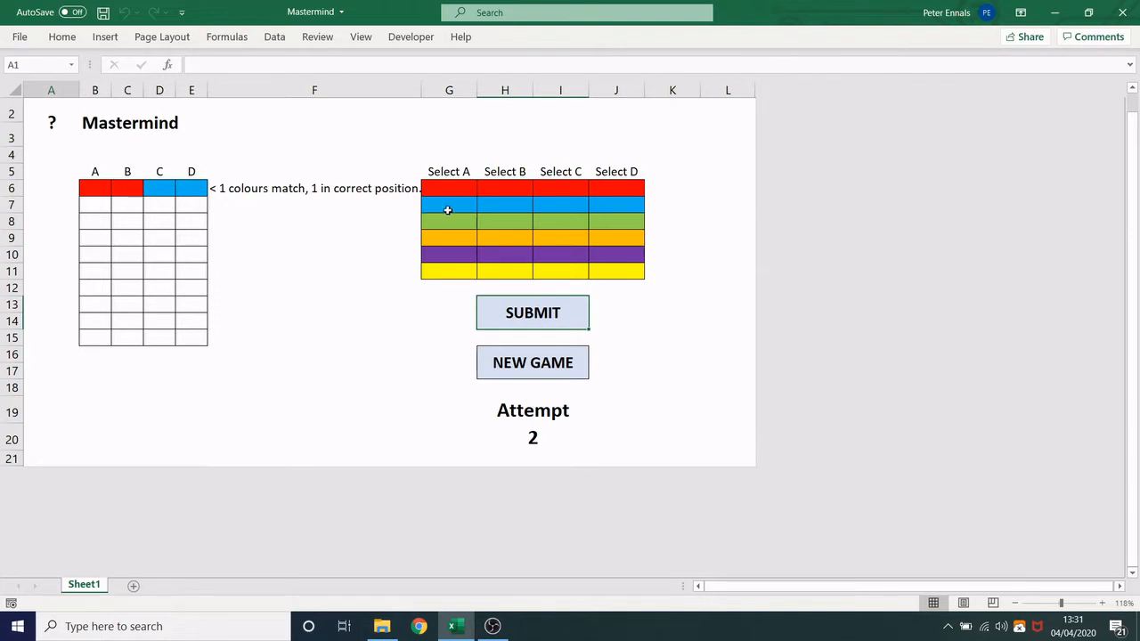
Submit the second guess blue, blue, green, green, scoring 3 colours match, 0 in position.
click(449, 203)
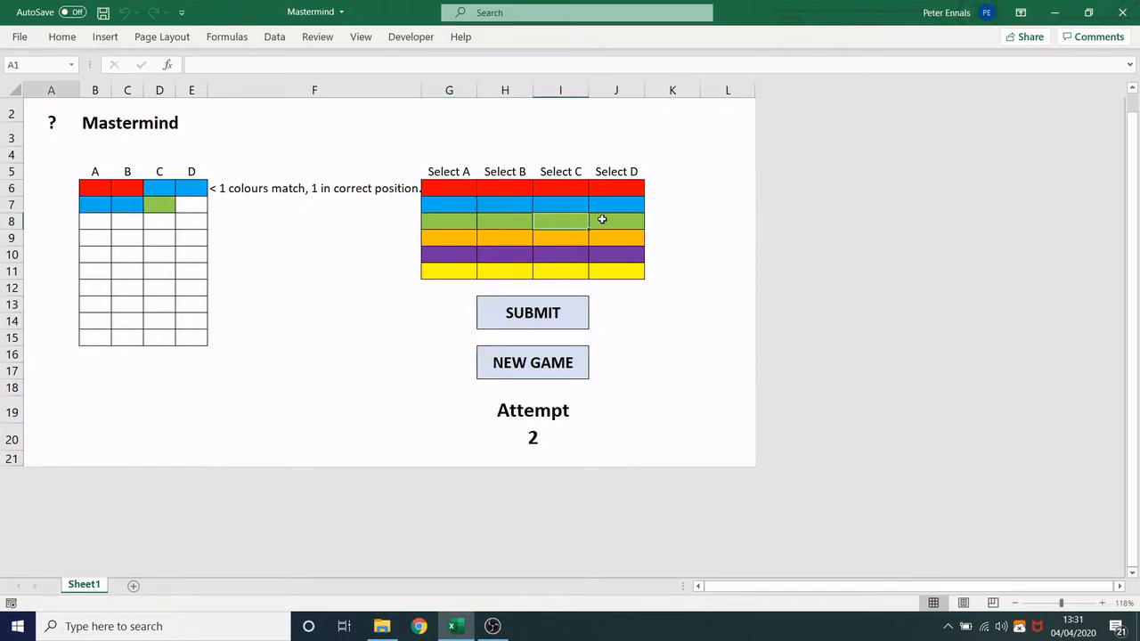
click(532, 314)
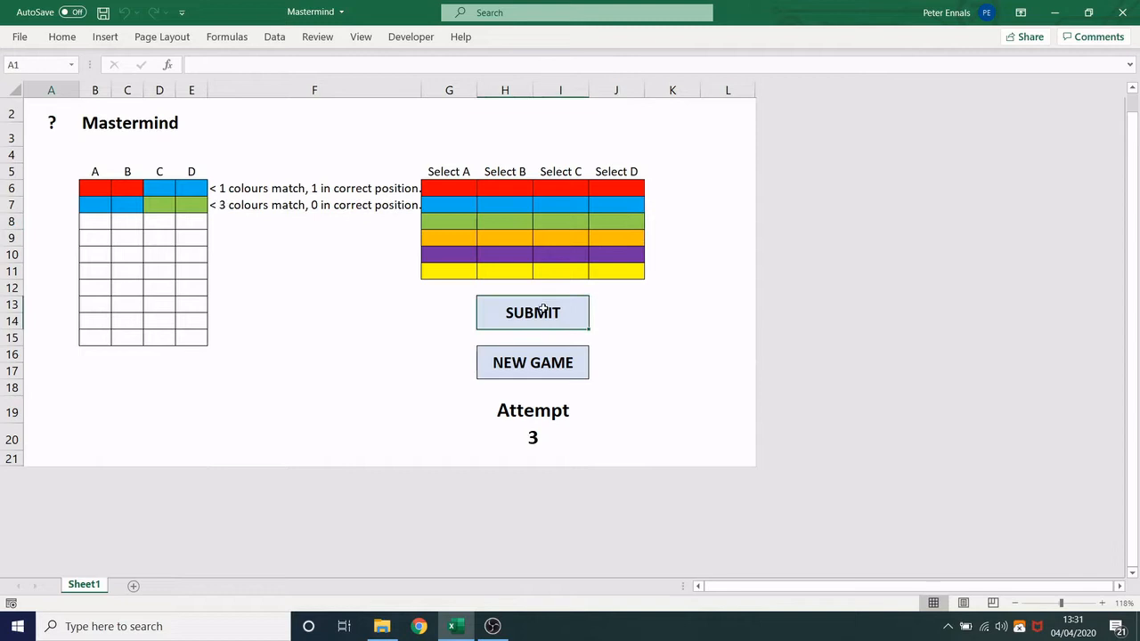
mouse_move(282, 278)
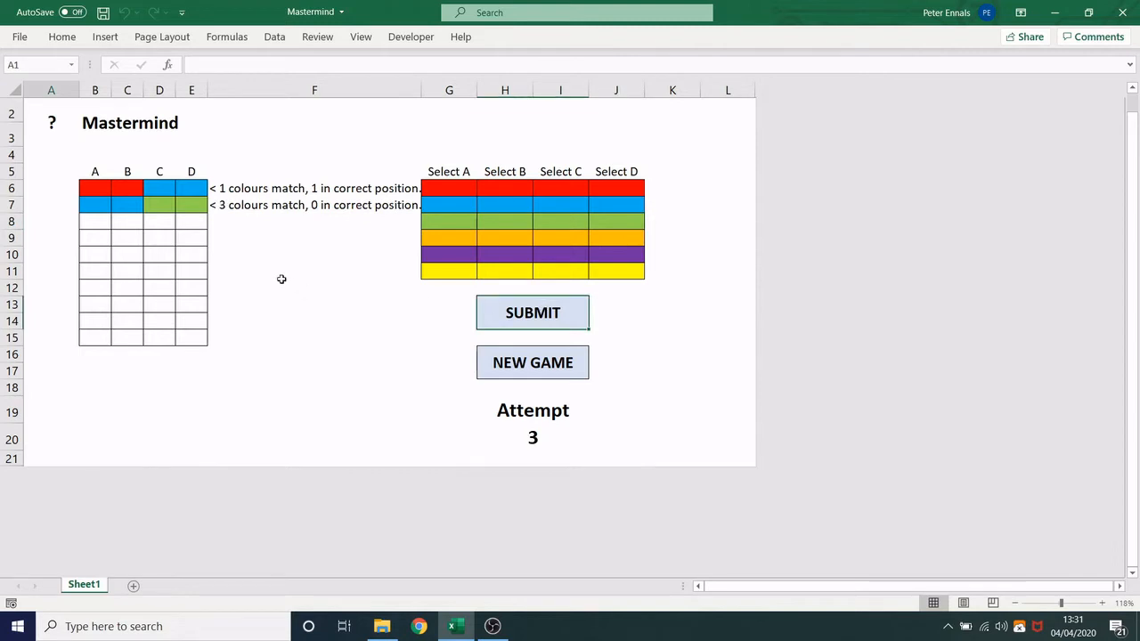
mouse_move(248, 242)
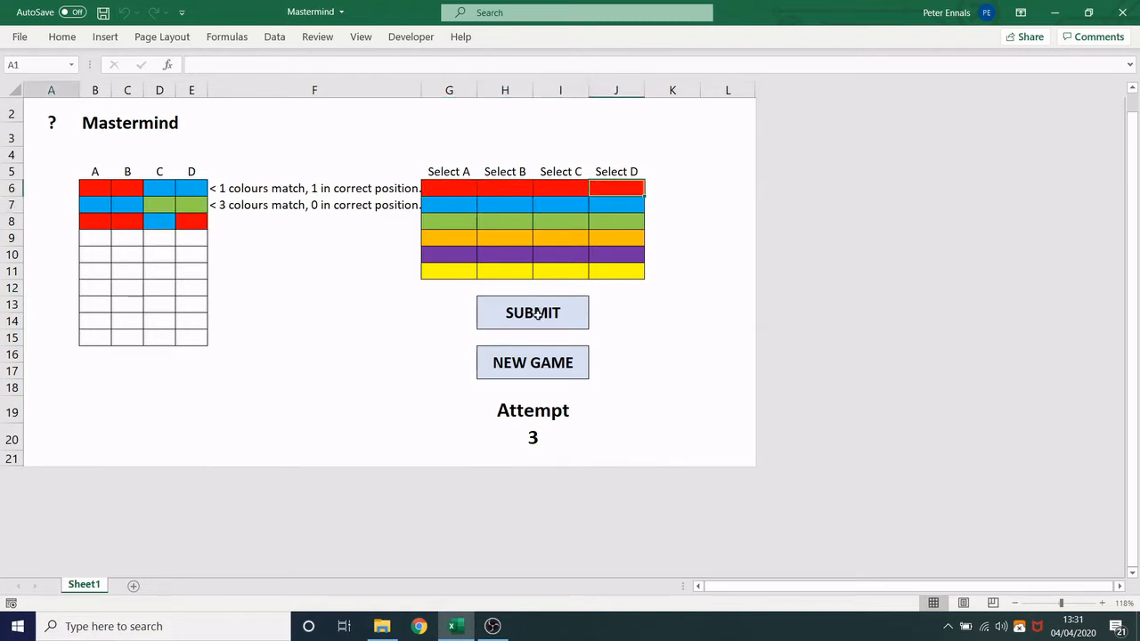
Submit the third guess red, red, blue, red, scoring 1 colour match, 1 in position.
click(533, 313)
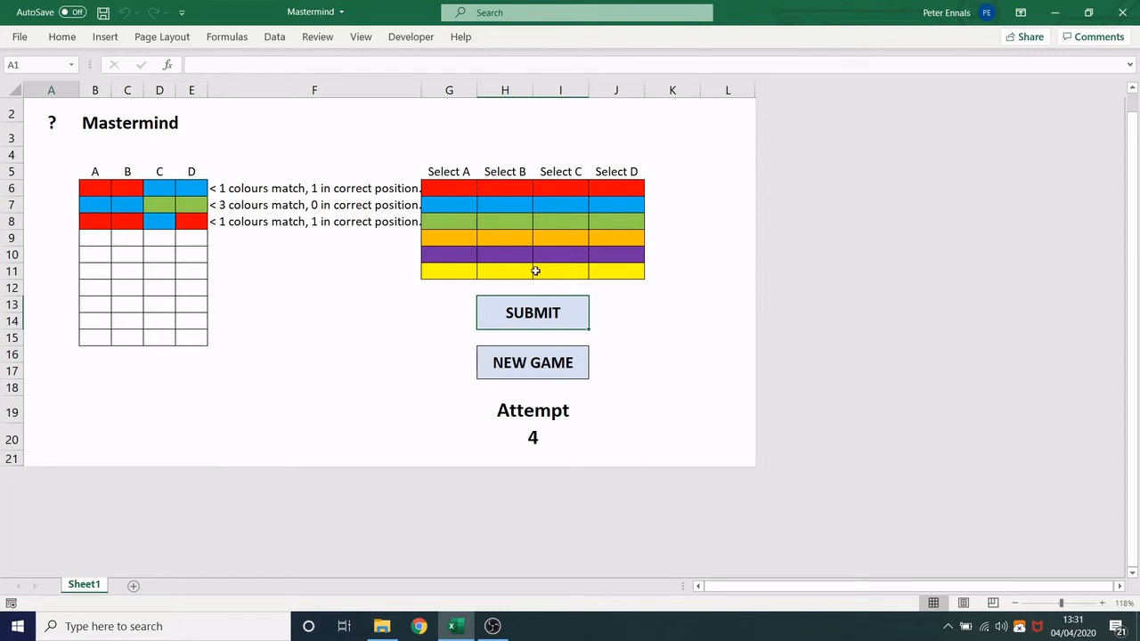
mouse_move(242, 342)
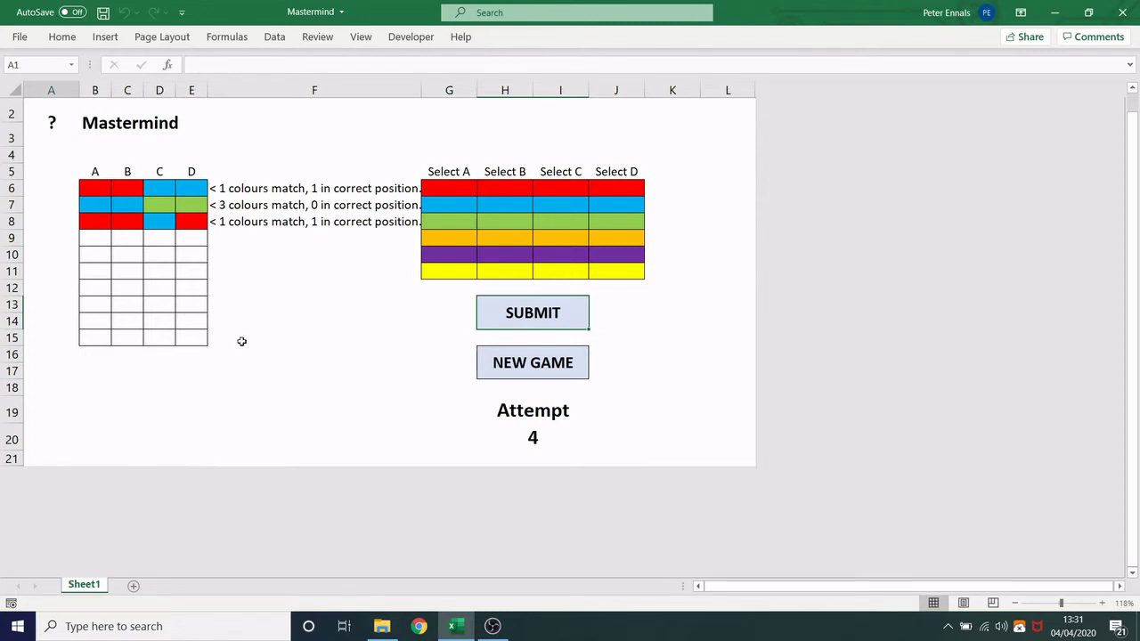
mouse_move(278, 306)
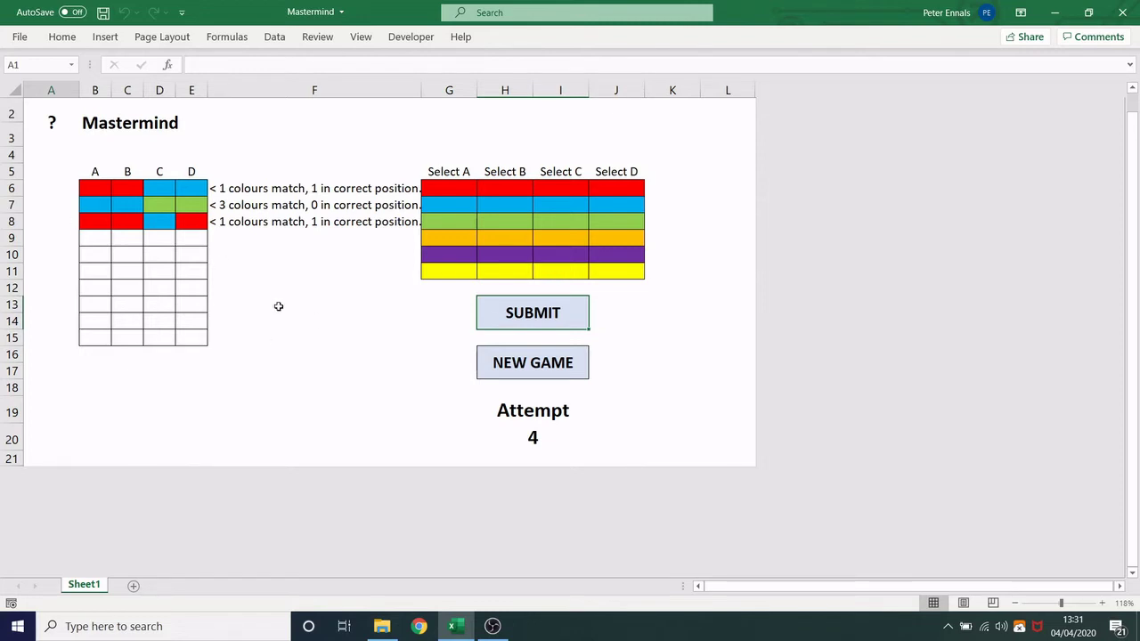
mouse_move(463, 203)
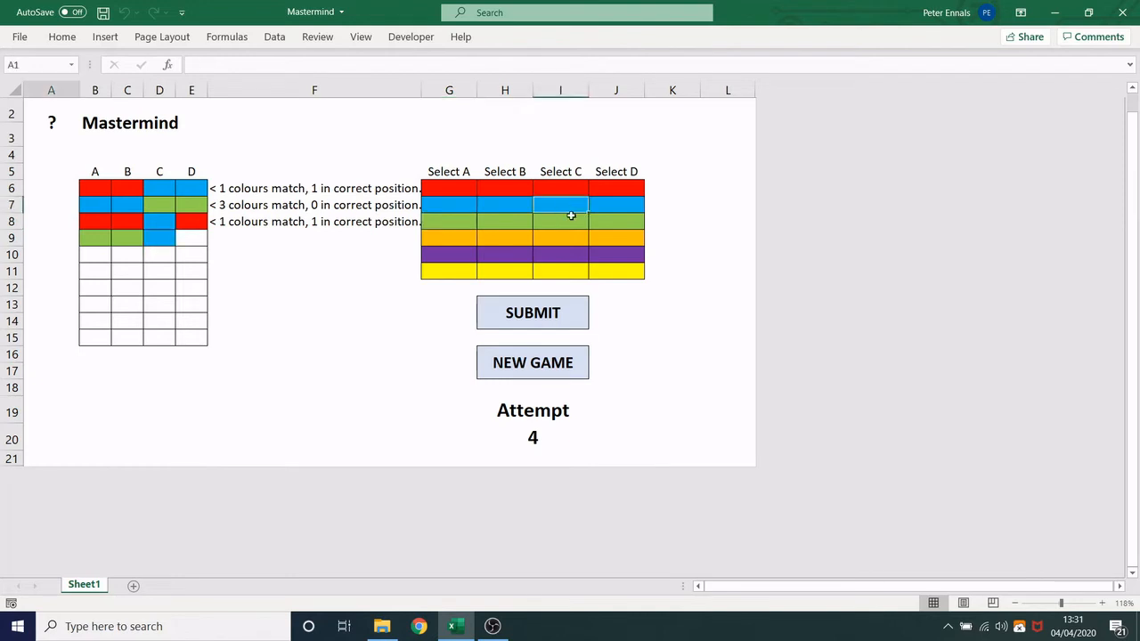
Submit green, green, blue, orange to break the code 4/4 and acknowledge the win message.
click(533, 313)
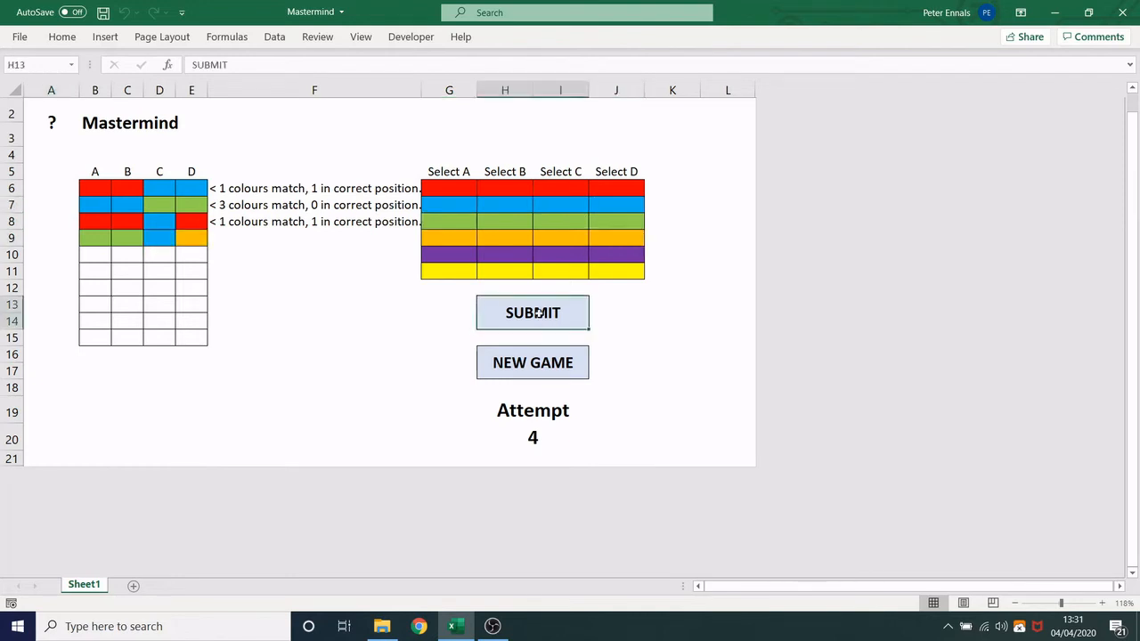
click(532, 313)
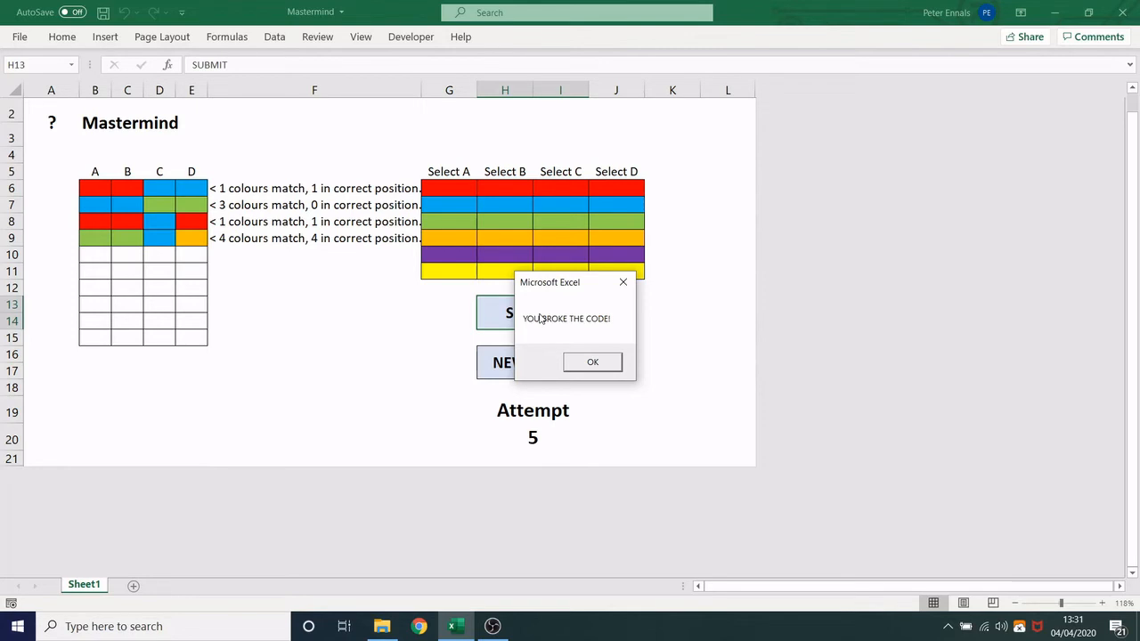
click(592, 362)
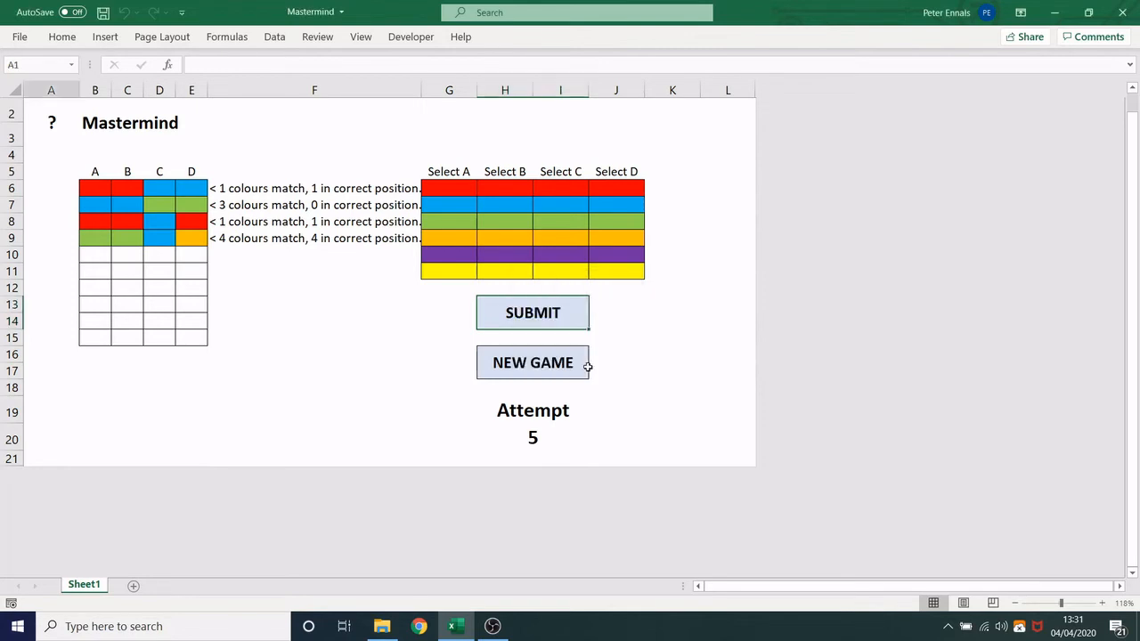
Start a new game and submit red, red, blue, blue, scoring 1 colour match, 1 in position.
click(533, 364)
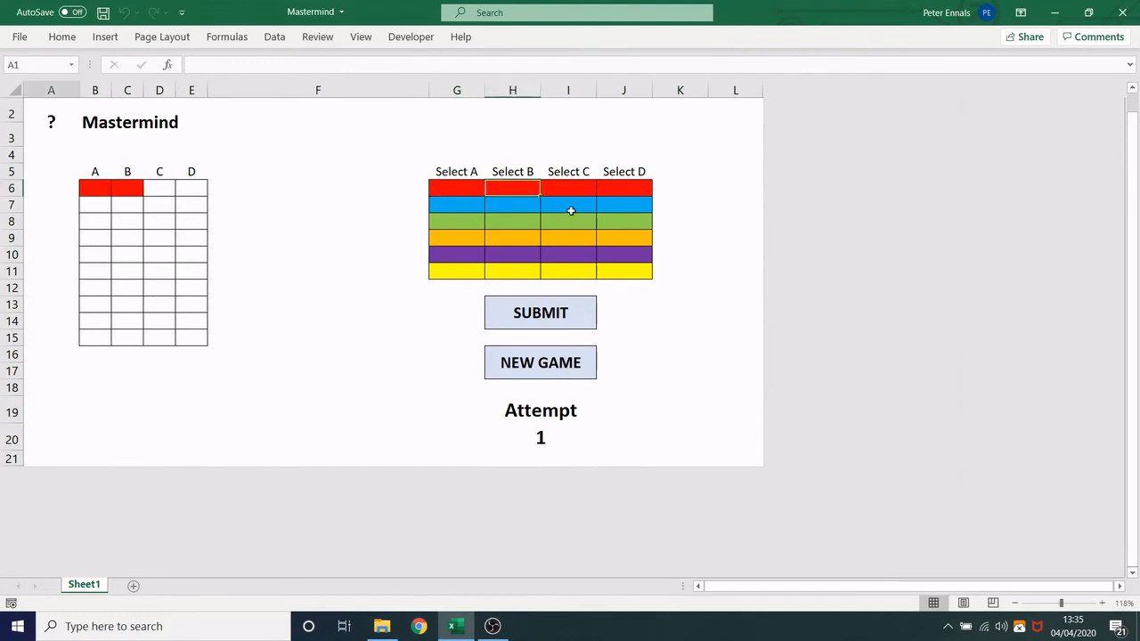
click(624, 203)
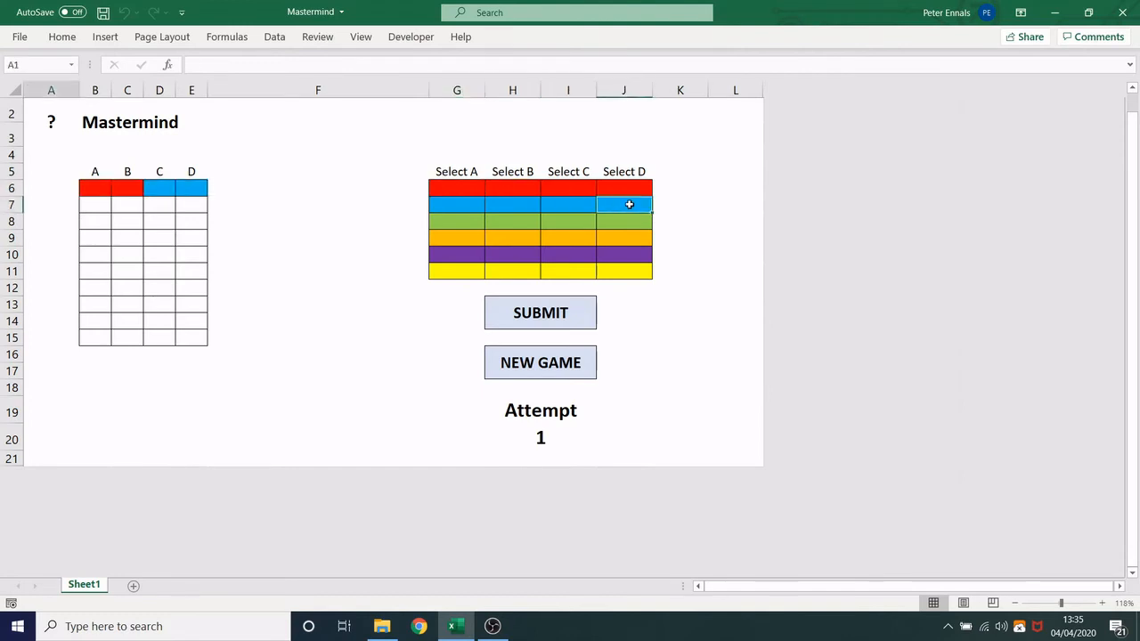
click(539, 311)
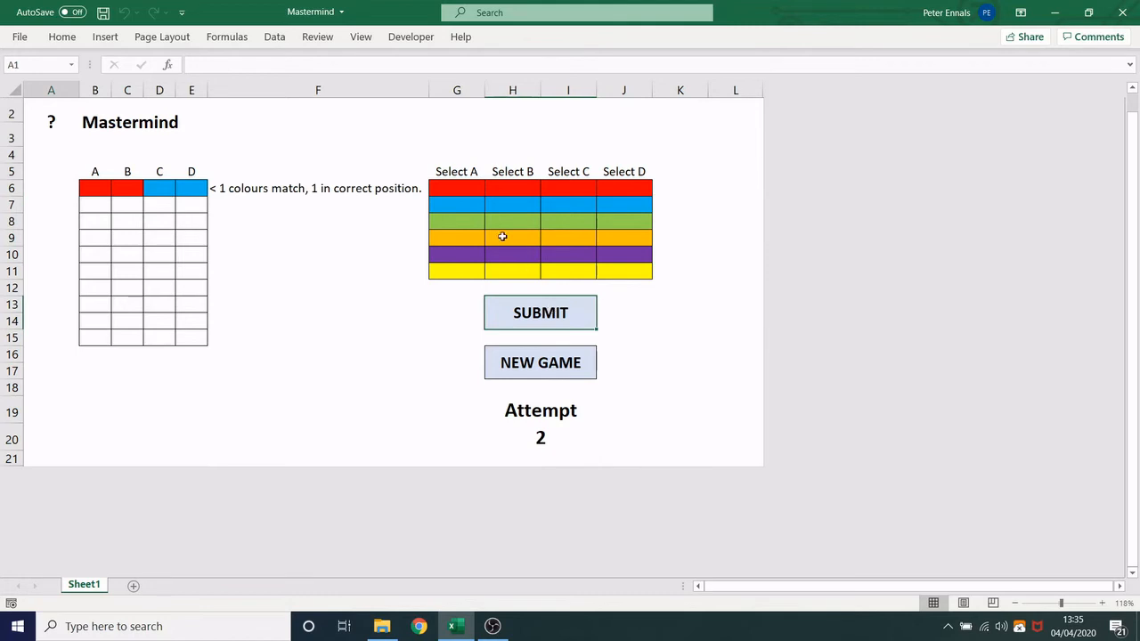